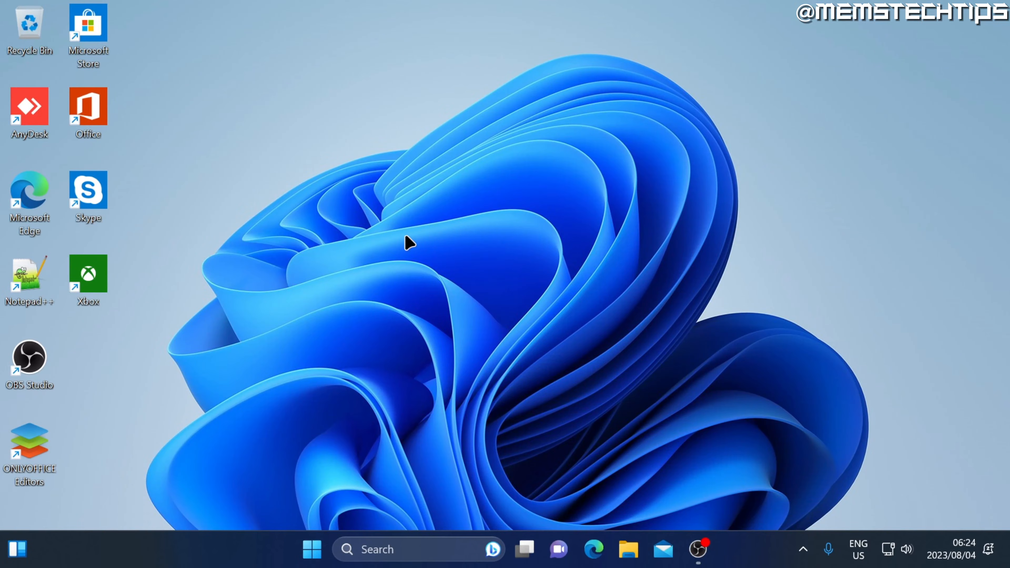
Bring up the Start button's power-user menu listing system tools and Settings
{"action": "right_click", "coordinate": [312, 549]}
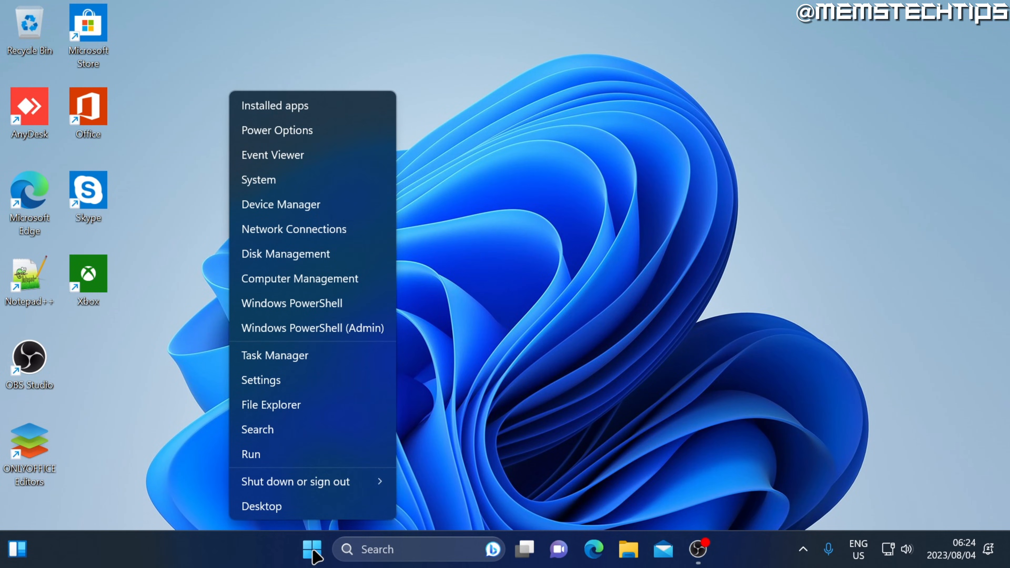
{"action": "mouse_move", "coordinate": [290, 383]}
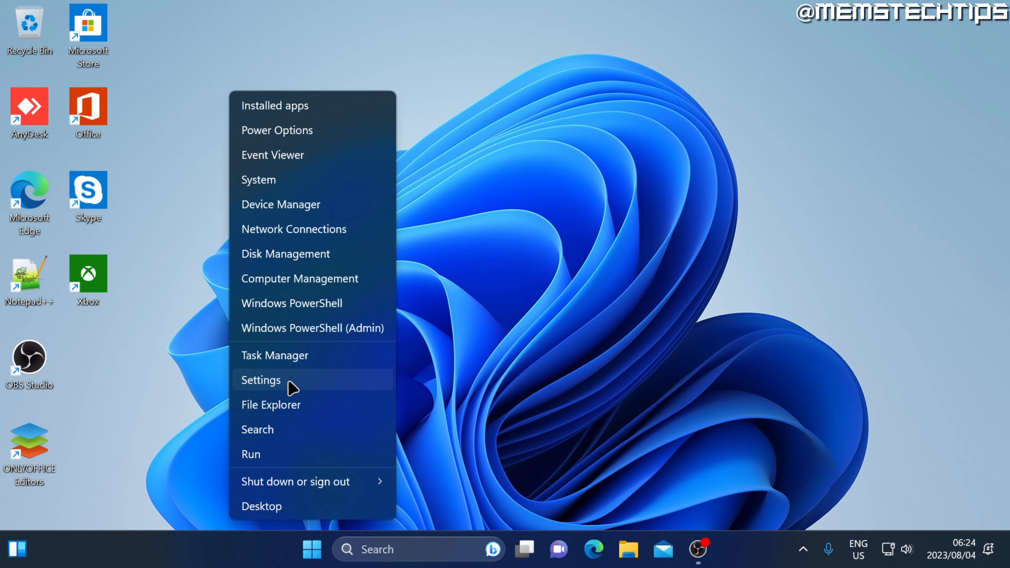
Launch Settings and navigate through Windows Update down to the System Recovery page
{"action": "left_click", "coordinate": [260, 379]}
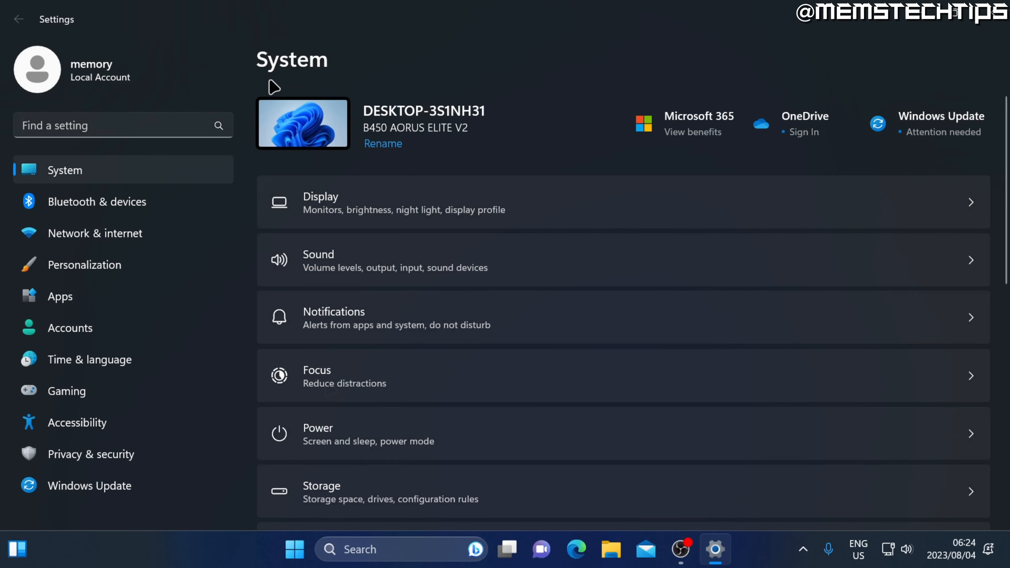
{"action": "mouse_move", "coordinate": [259, 145]}
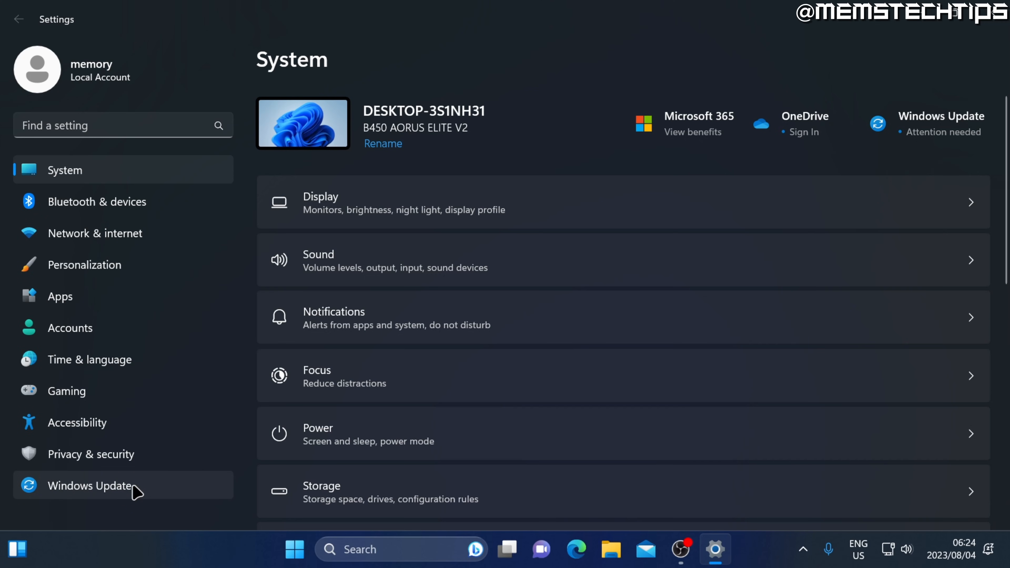
{"action": "left_click", "coordinate": [90, 485]}
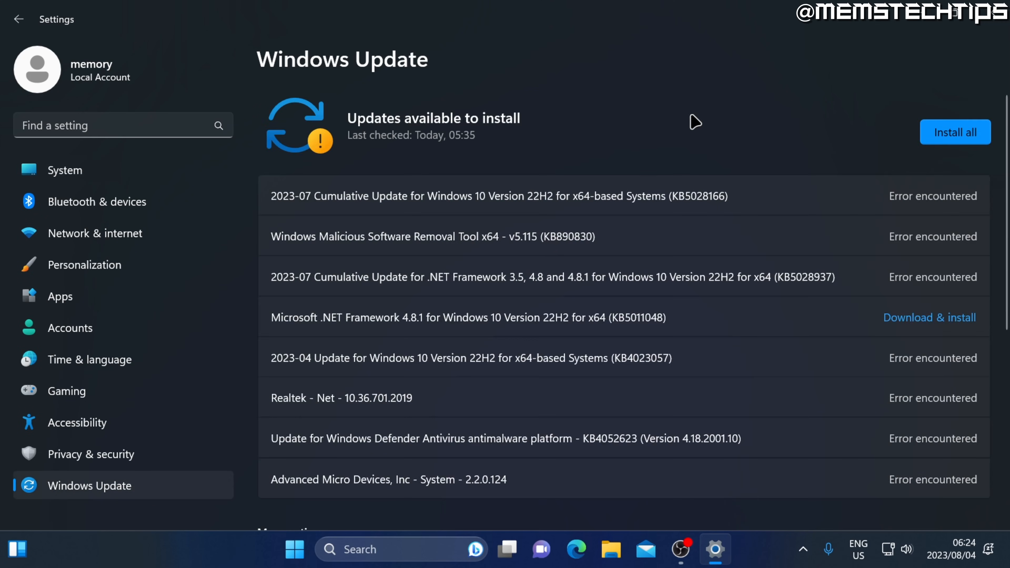
{"action": "scroll", "scroll_direction": "down", "scroll_amount": 3}
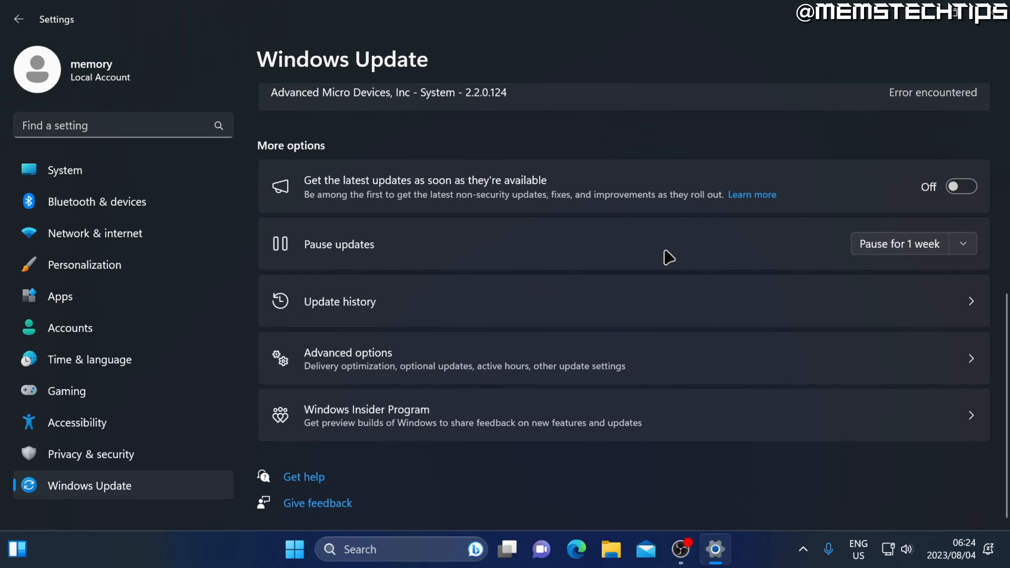
{"action": "mouse_move", "coordinate": [388, 366]}
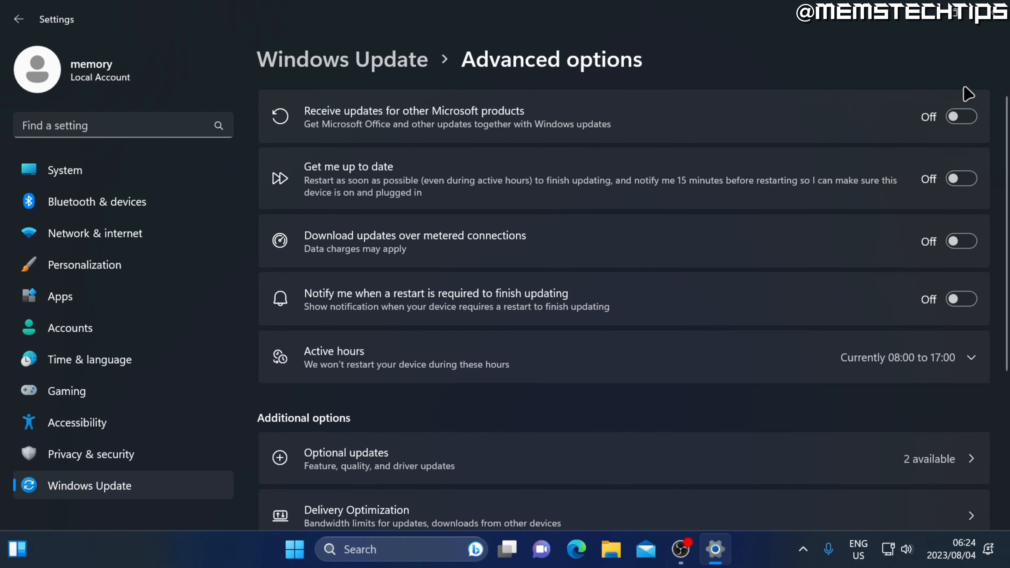
{"action": "scroll", "scroll_direction": "down", "scroll_amount": 3}
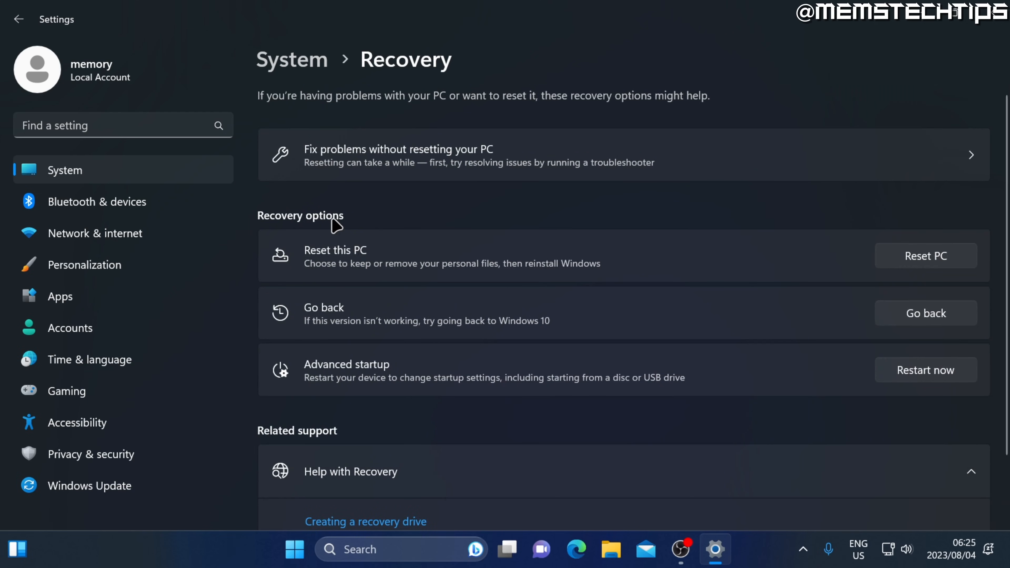
{"action": "mouse_move", "coordinate": [310, 321]}
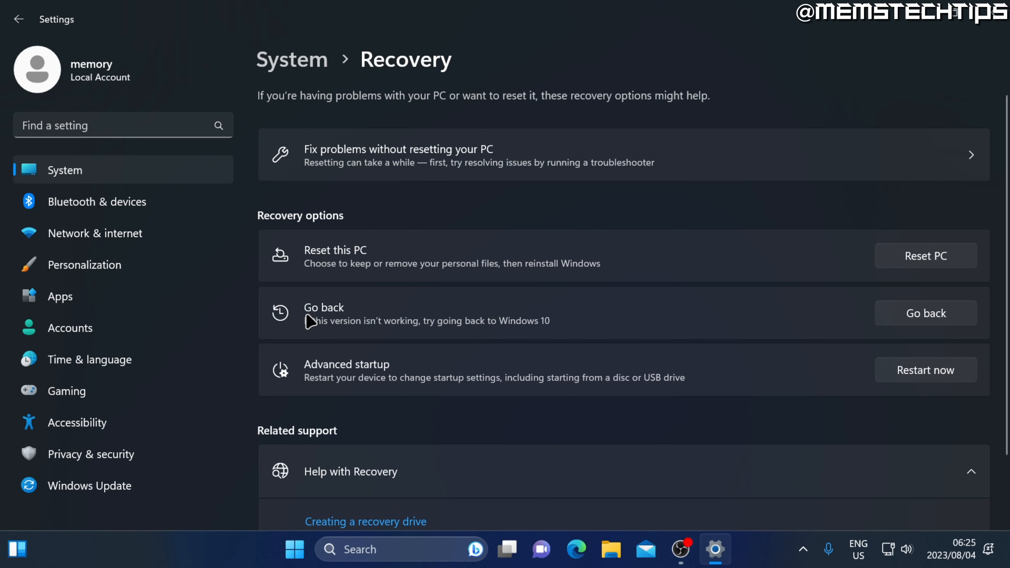
{"action": "mouse_move", "coordinate": [365, 321]}
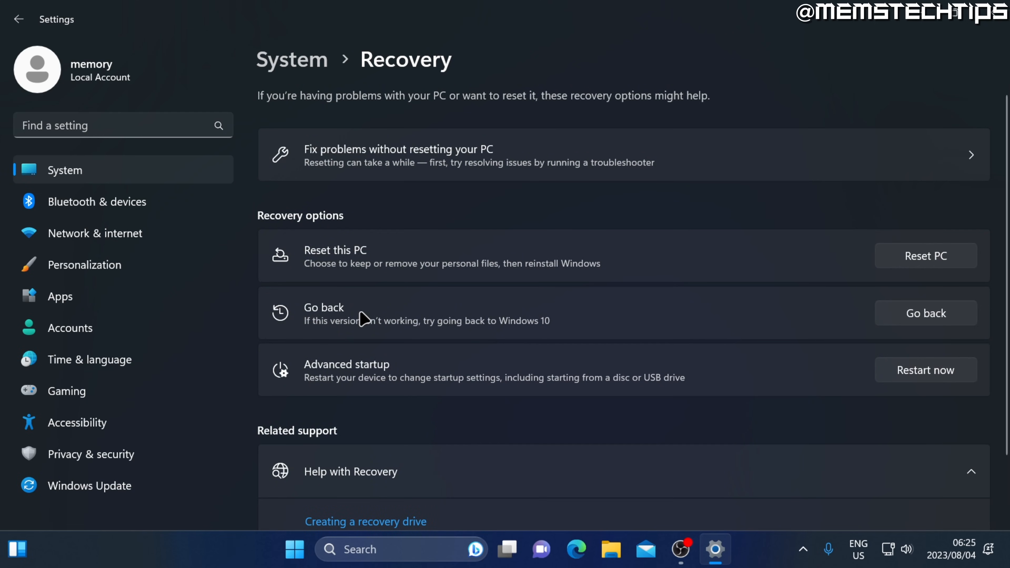
{"action": "mouse_move", "coordinate": [427, 333]}
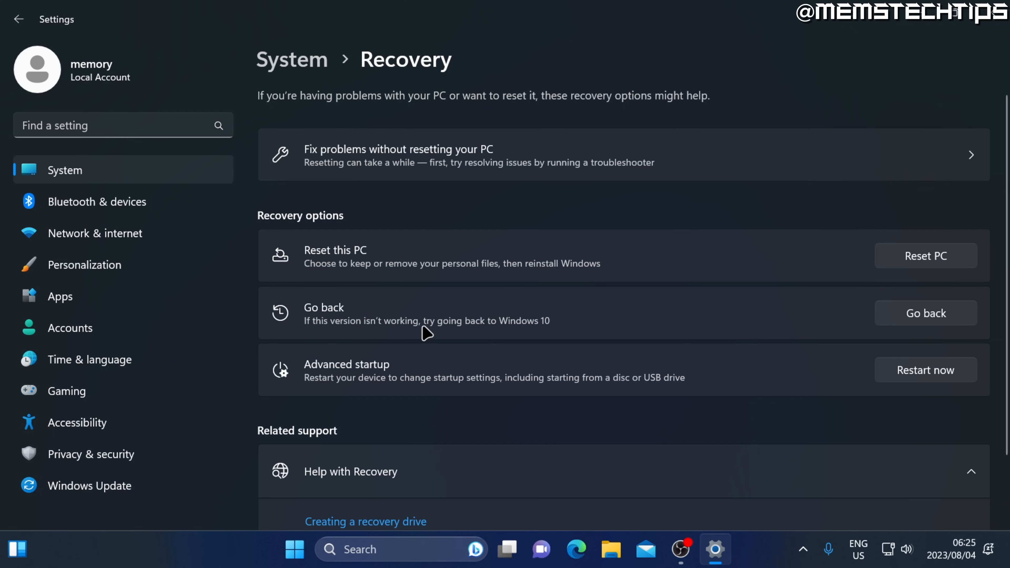
{"action": "mouse_move", "coordinate": [311, 315]}
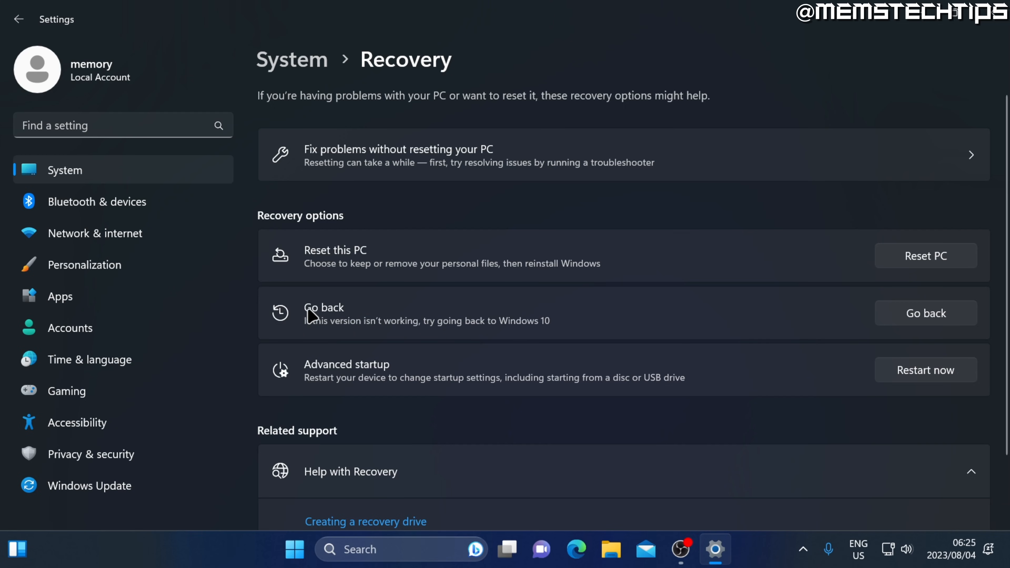
{"action": "mouse_move", "coordinate": [272, 307]}
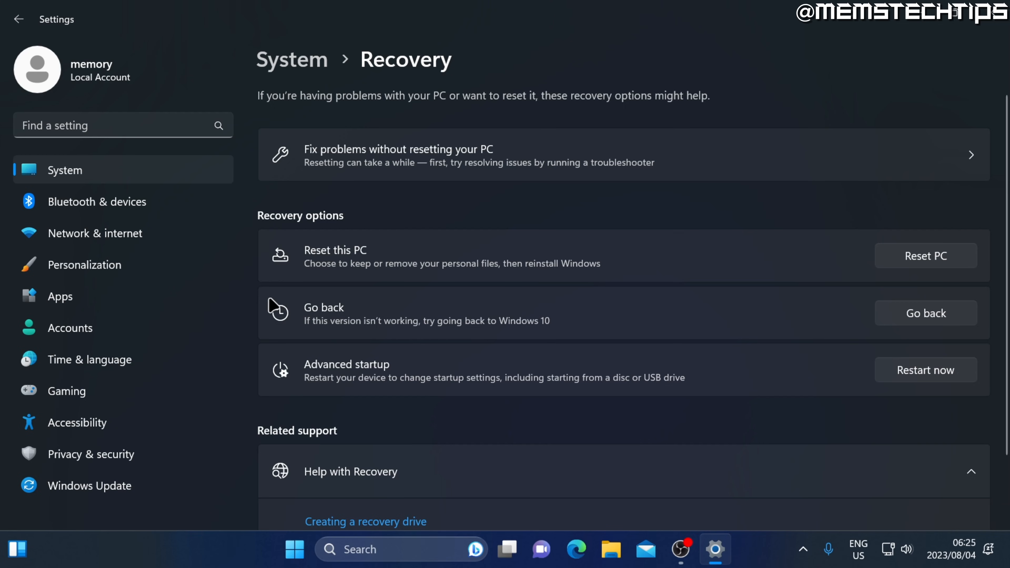
{"action": "mouse_move", "coordinate": [265, 329]}
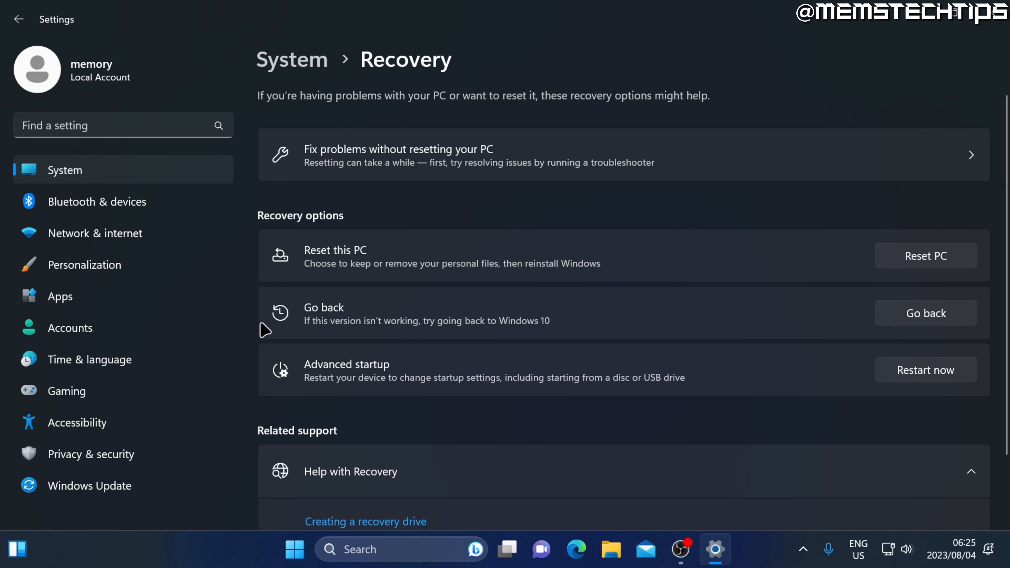
{"action": "mouse_move", "coordinate": [576, 330]}
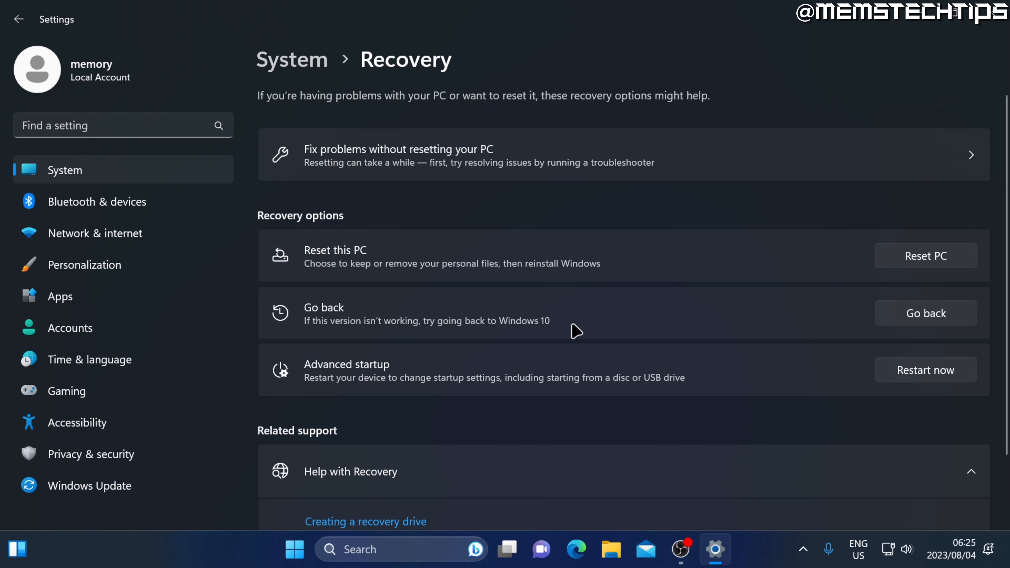
{"action": "mouse_move", "coordinate": [278, 321]}
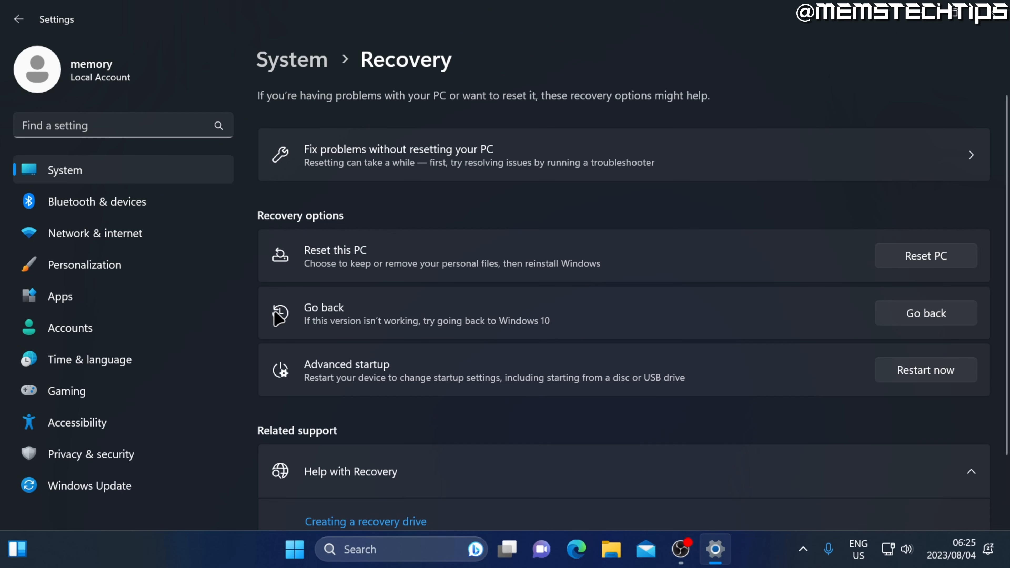
{"action": "mouse_move", "coordinate": [347, 303]}
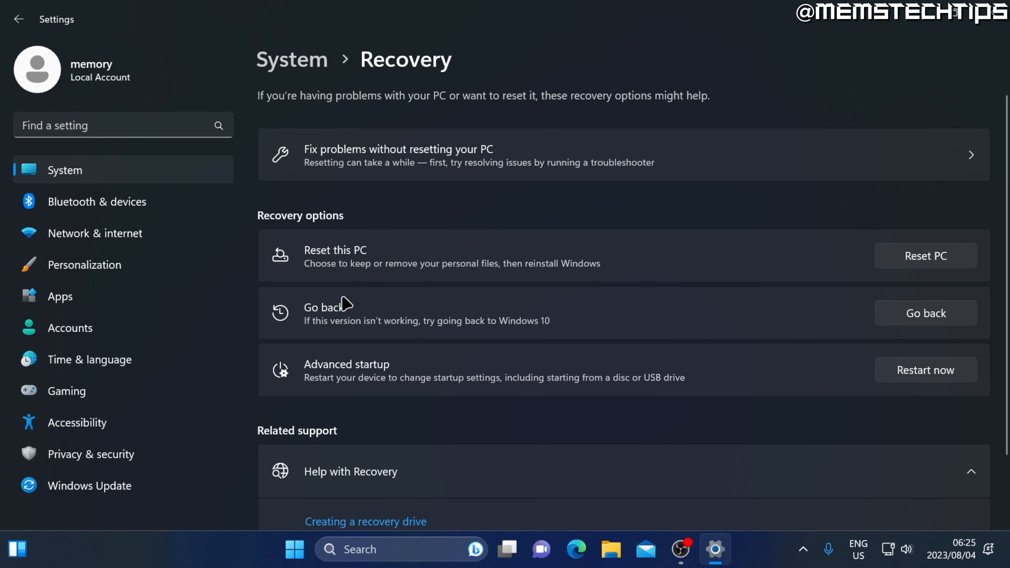
{"action": "mouse_move", "coordinate": [913, 325]}
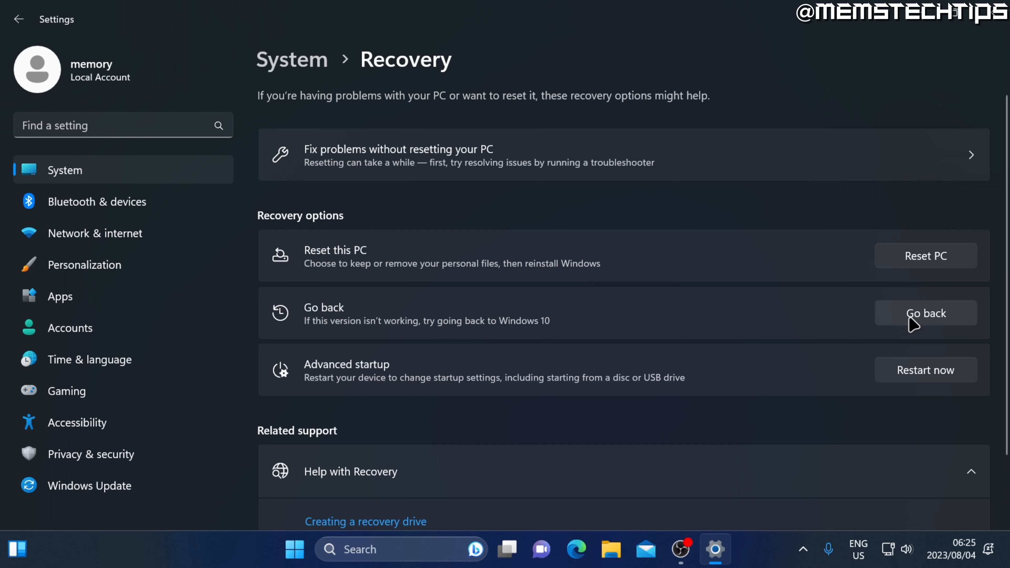
{"action": "mouse_move", "coordinate": [956, 322]}
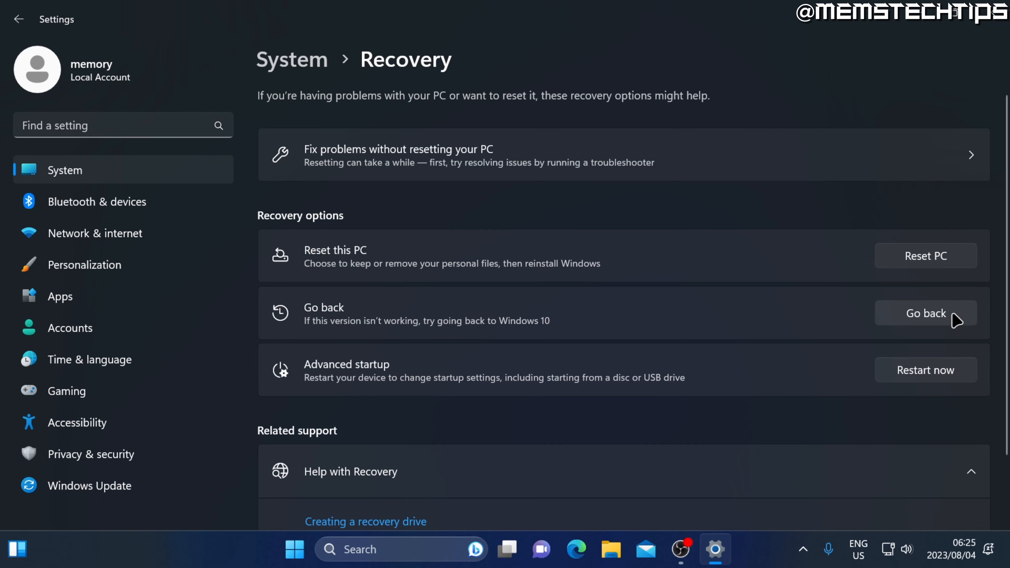
Start the Go back to Windows 10 wizard and tick 'For another reason'
{"action": "left_click", "coordinate": [925, 313]}
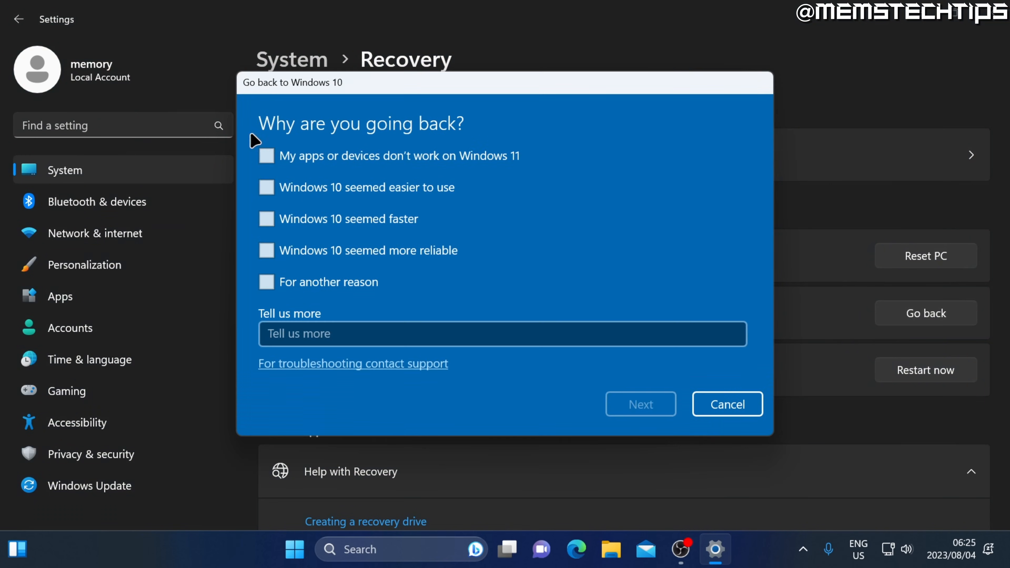
{"action": "mouse_move", "coordinate": [476, 138]}
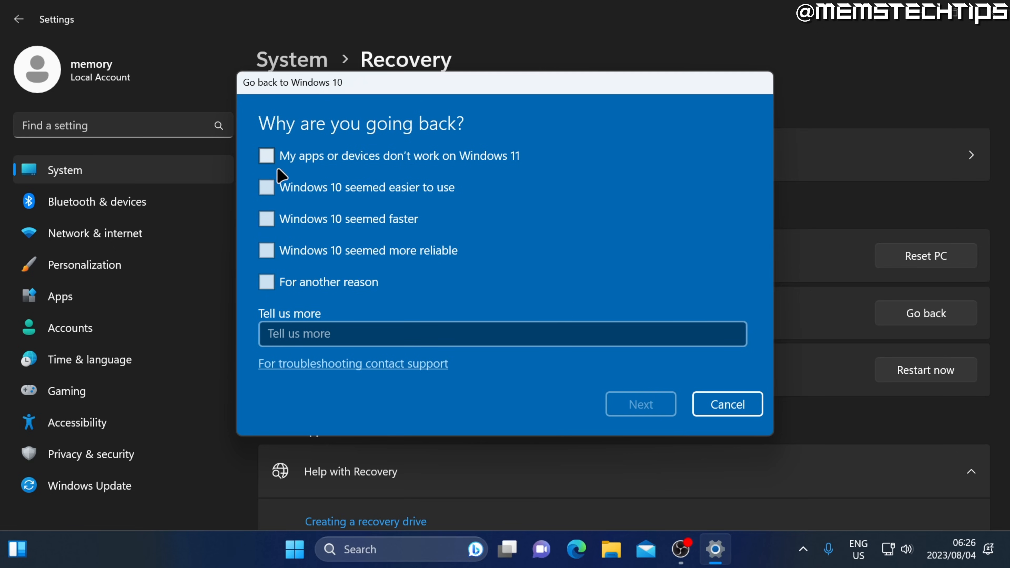
{"action": "left_click", "coordinate": [266, 281]}
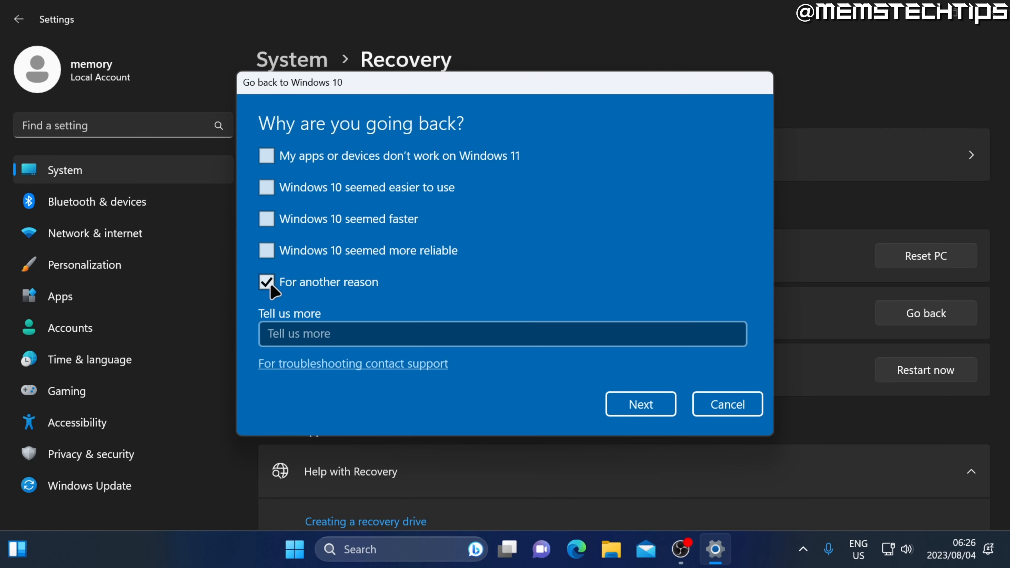
{"action": "mouse_move", "coordinate": [640, 404]}
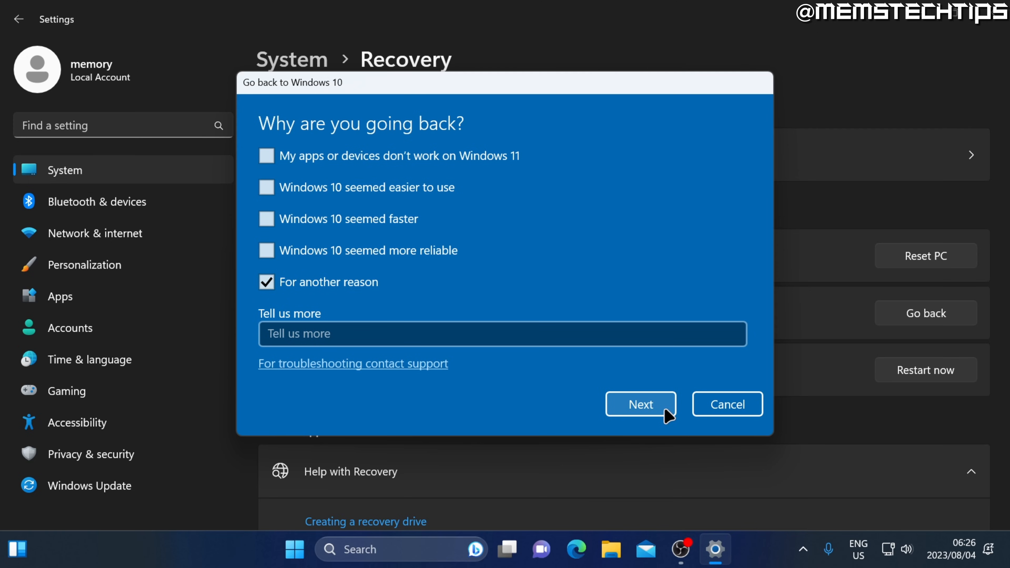
{"action": "left_click", "coordinate": [640, 404]}
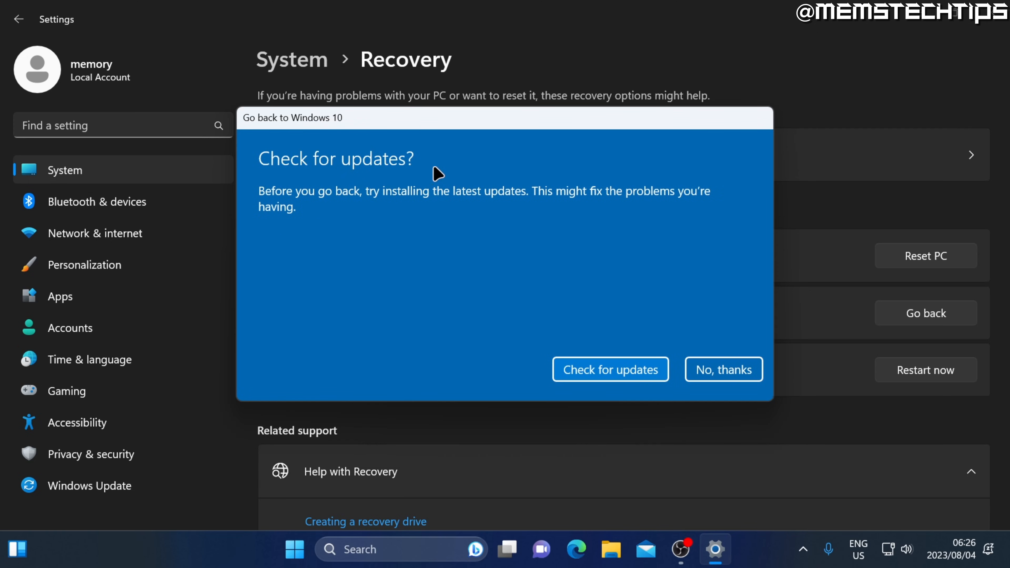
{"action": "mouse_move", "coordinate": [575, 212]}
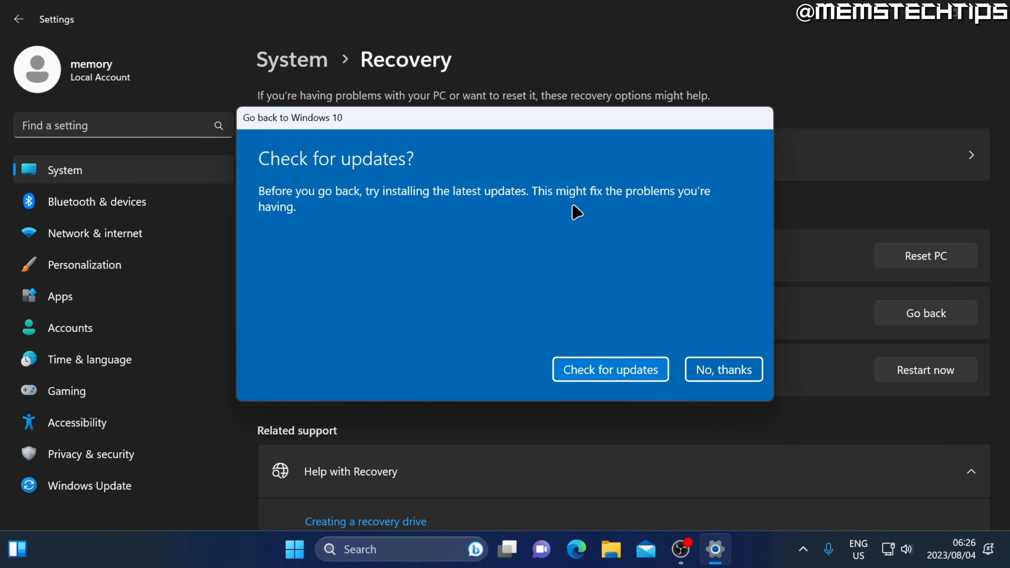
{"action": "mouse_move", "coordinate": [290, 208]}
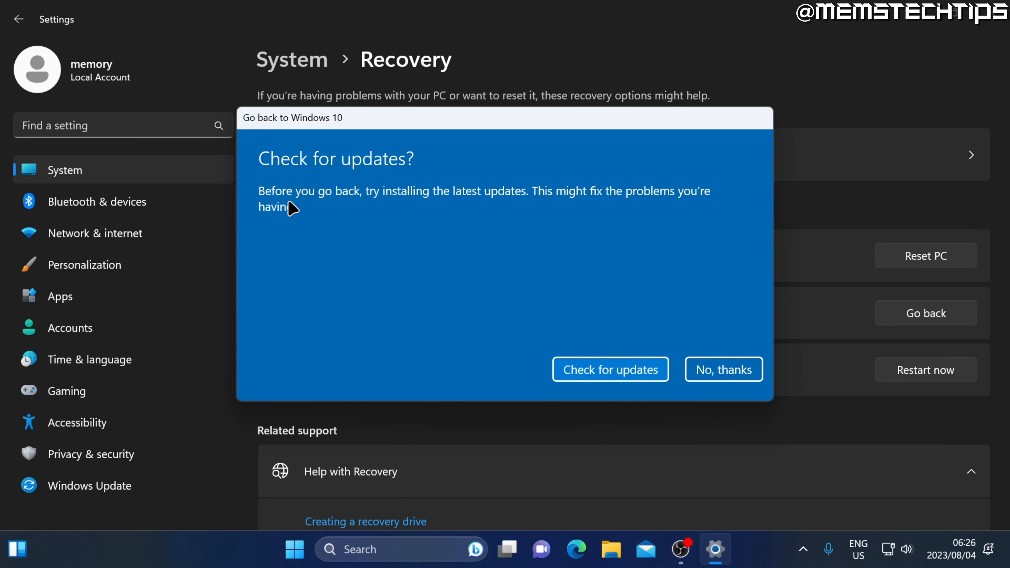
{"action": "mouse_move", "coordinate": [427, 208]}
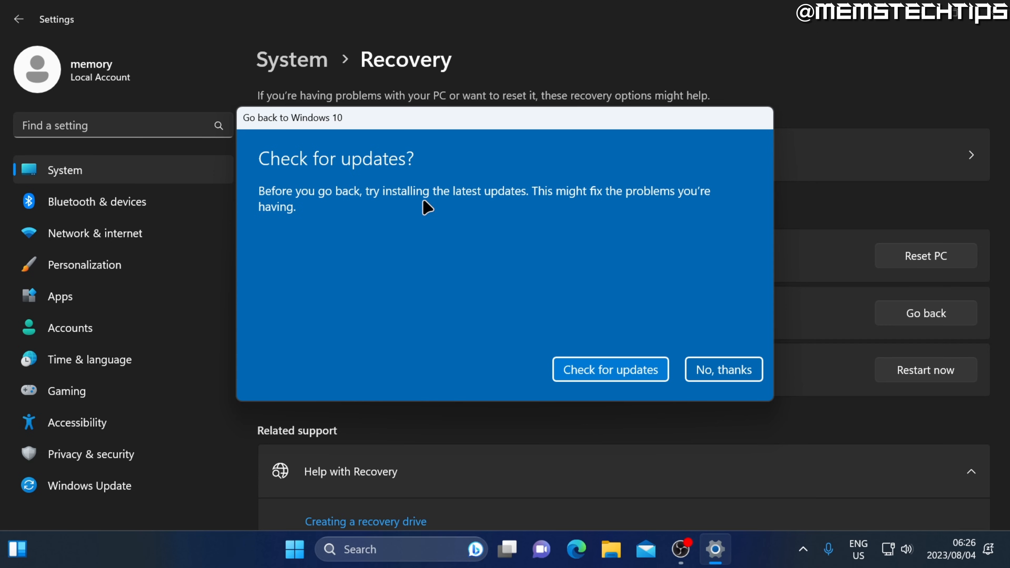
{"action": "mouse_move", "coordinate": [728, 235]}
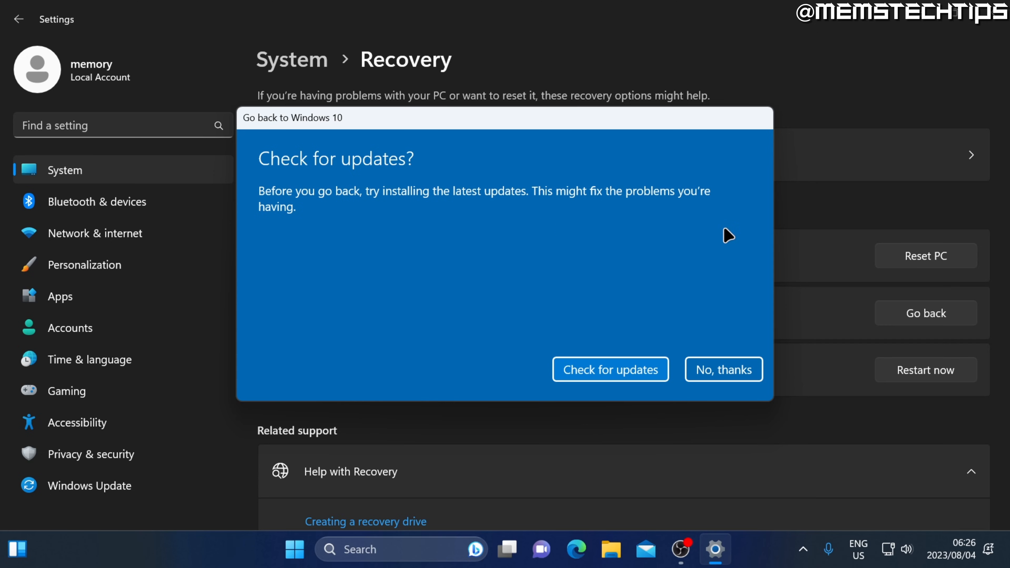
{"action": "mouse_move", "coordinate": [764, 383]}
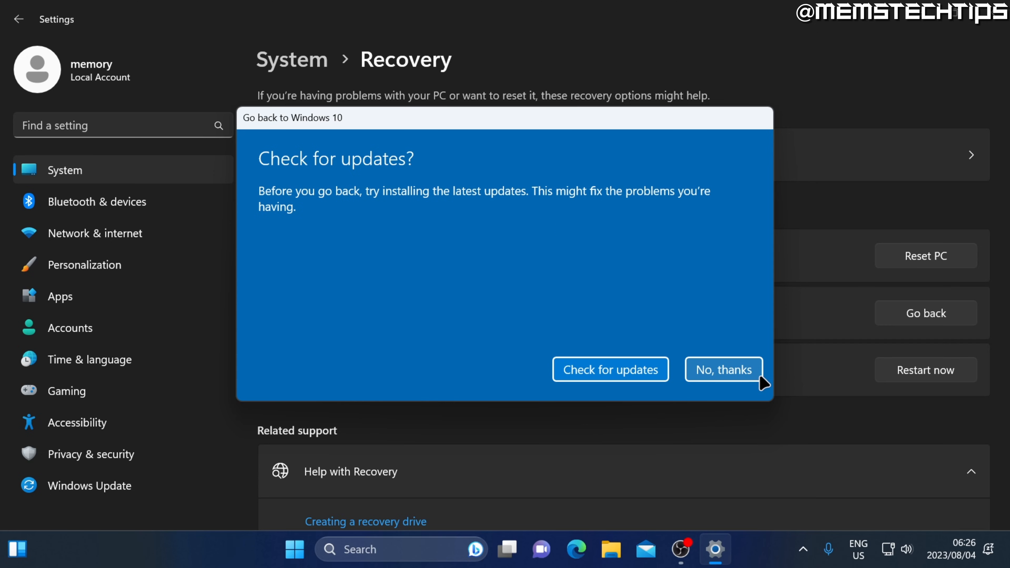
Decline the update check with 'No, thanks', reaching the What you need to know warnings
{"action": "left_click", "coordinate": [722, 370]}
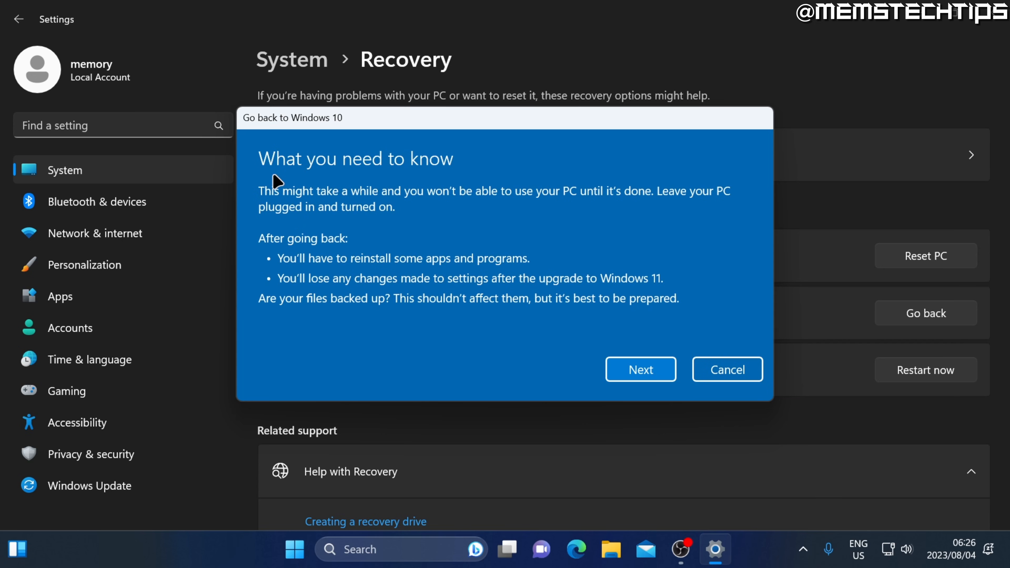
{"action": "mouse_move", "coordinate": [358, 176]}
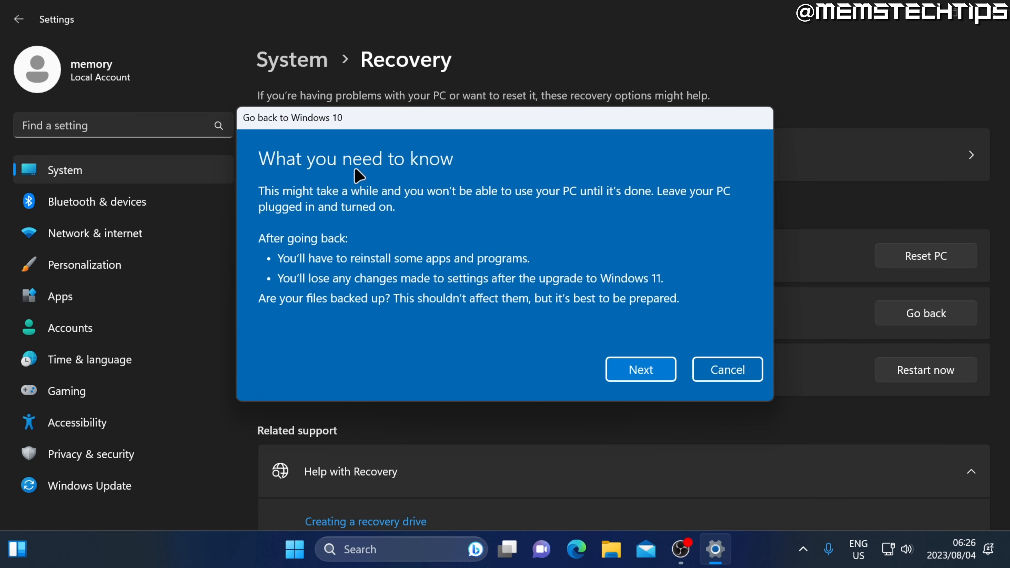
{"action": "mouse_move", "coordinate": [271, 289]}
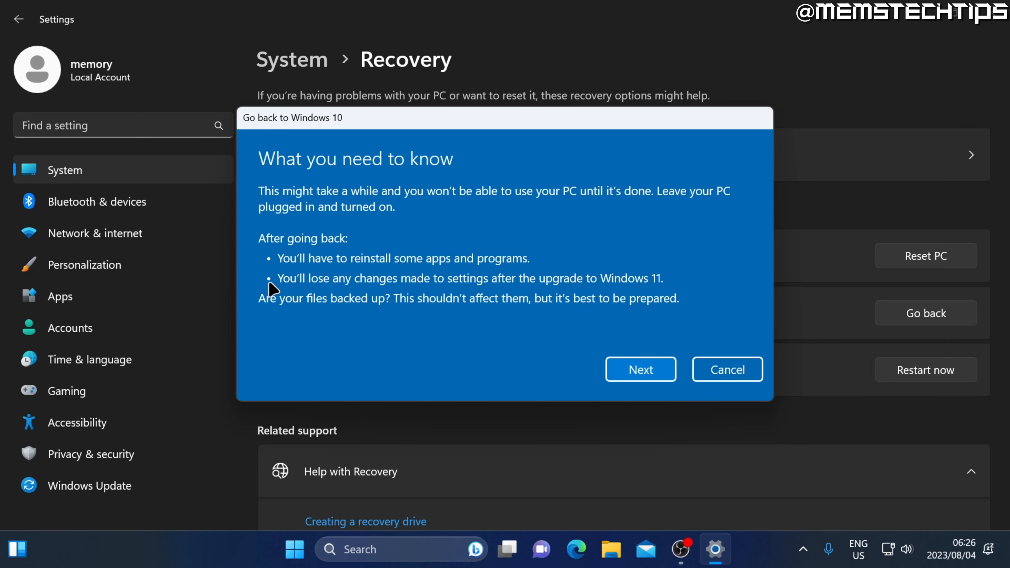
{"action": "mouse_move", "coordinate": [344, 264]}
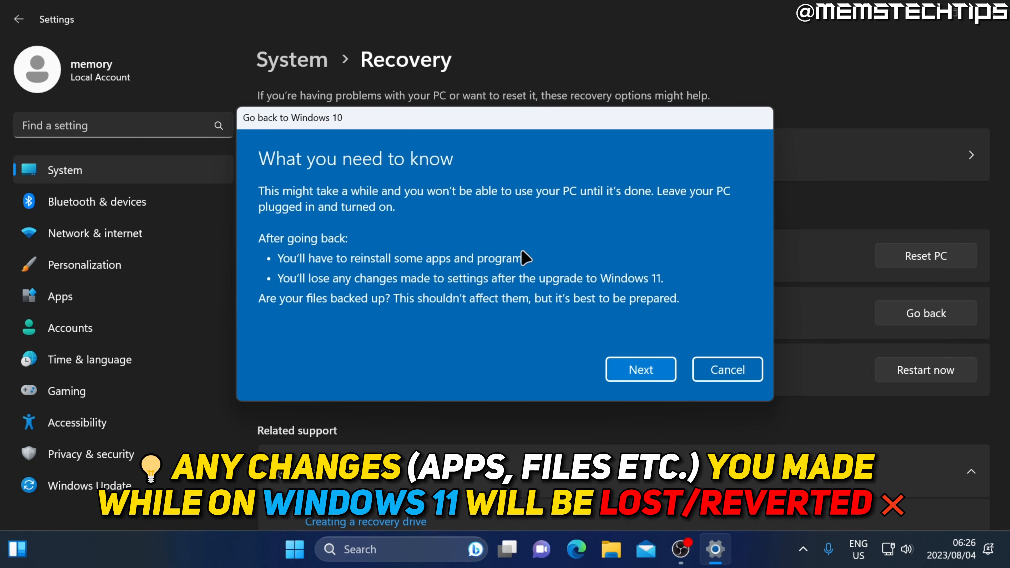
{"action": "mouse_move", "coordinate": [493, 291]}
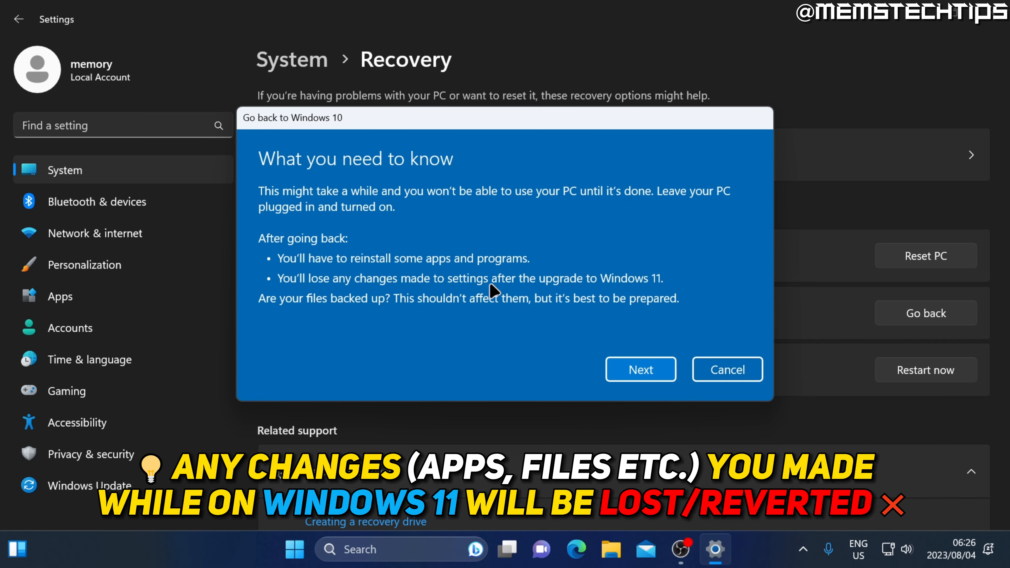
{"action": "mouse_move", "coordinate": [675, 295]}
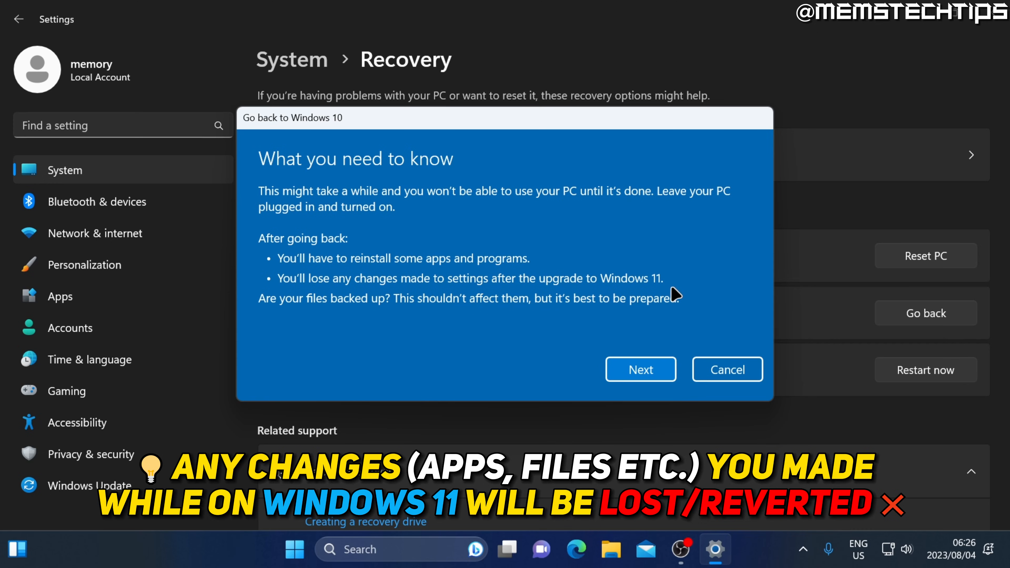
{"action": "mouse_move", "coordinate": [322, 317]}
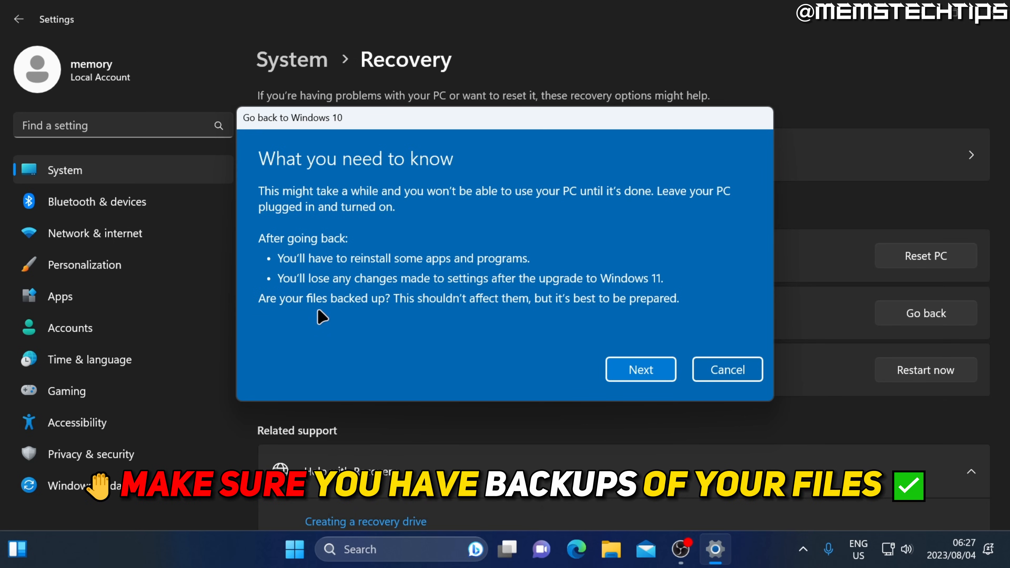
{"action": "mouse_move", "coordinate": [380, 318]}
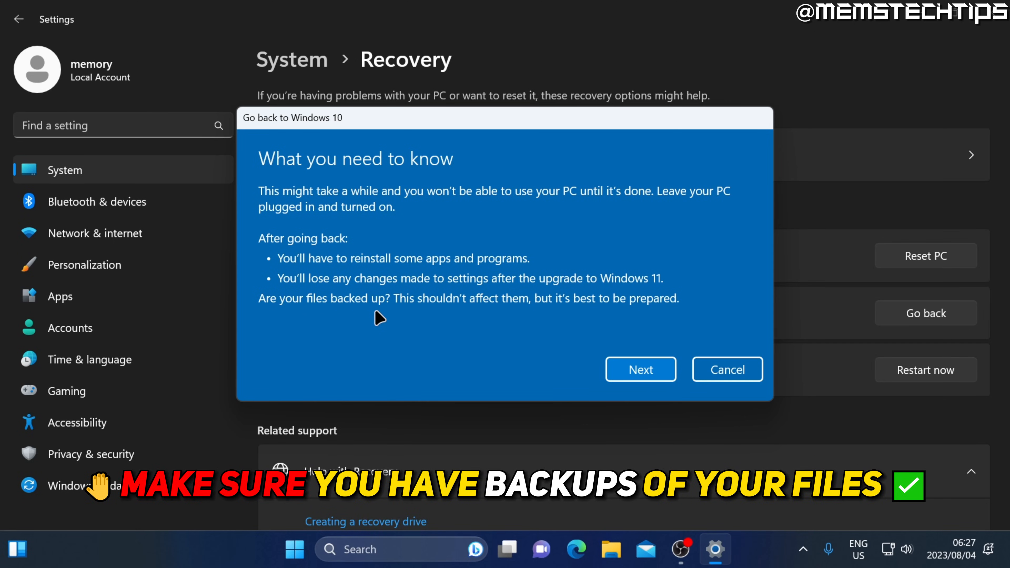
{"action": "mouse_move", "coordinate": [368, 317]}
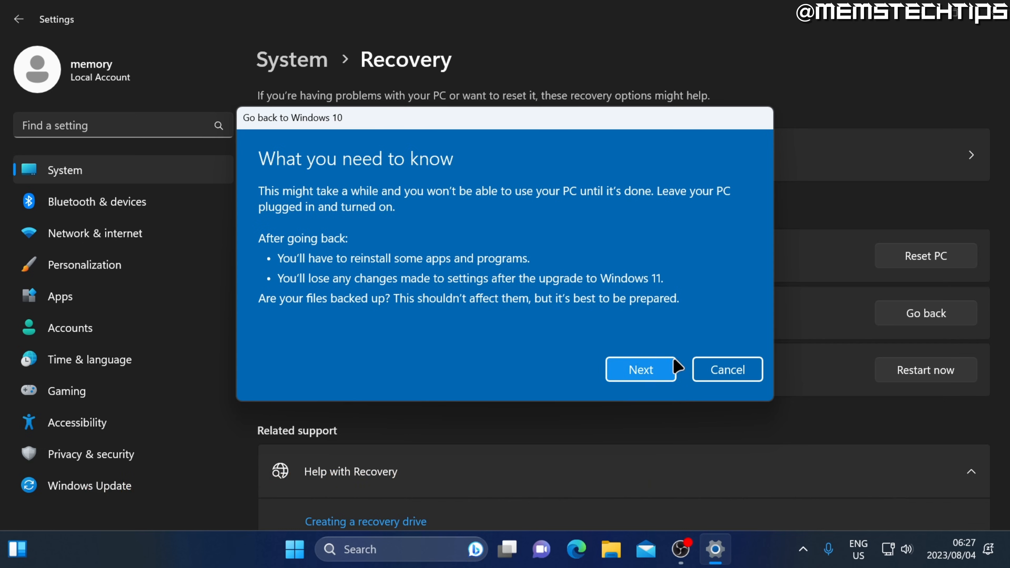
{"action": "mouse_move", "coordinate": [656, 383]}
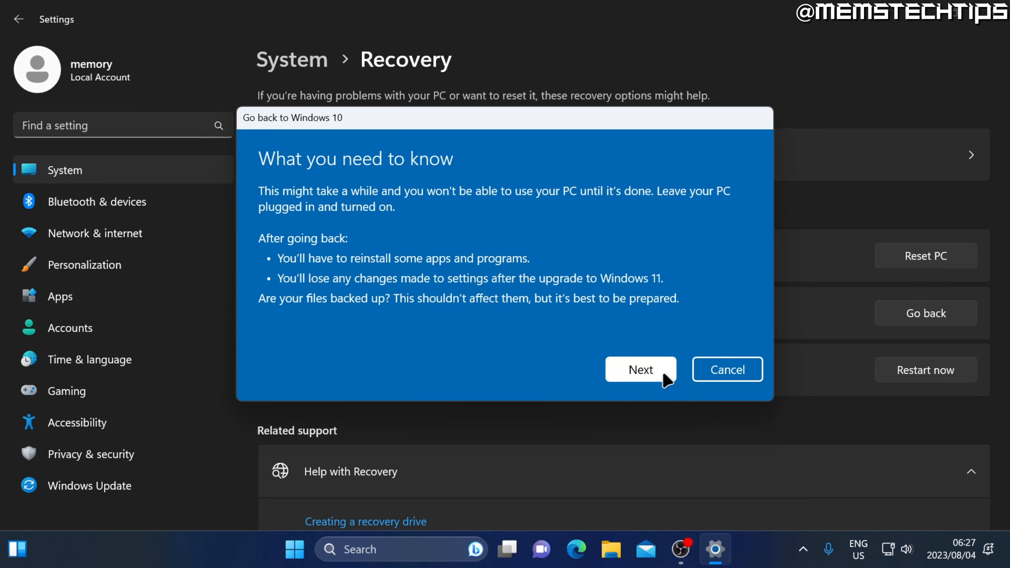
Continue past the warnings to the Don't get locked out password reminder
{"action": "left_click", "coordinate": [640, 369]}
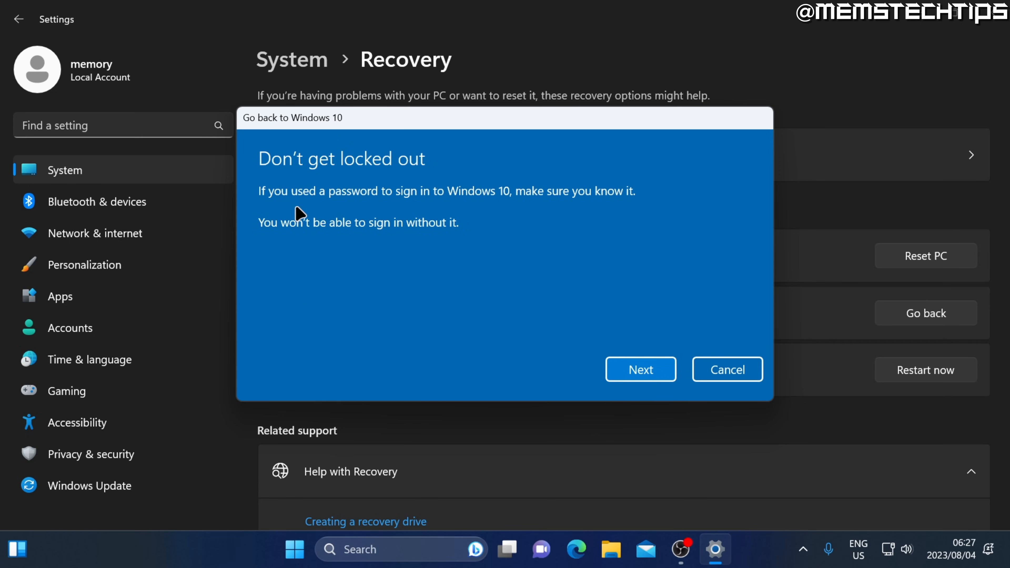
{"action": "mouse_move", "coordinate": [502, 212]}
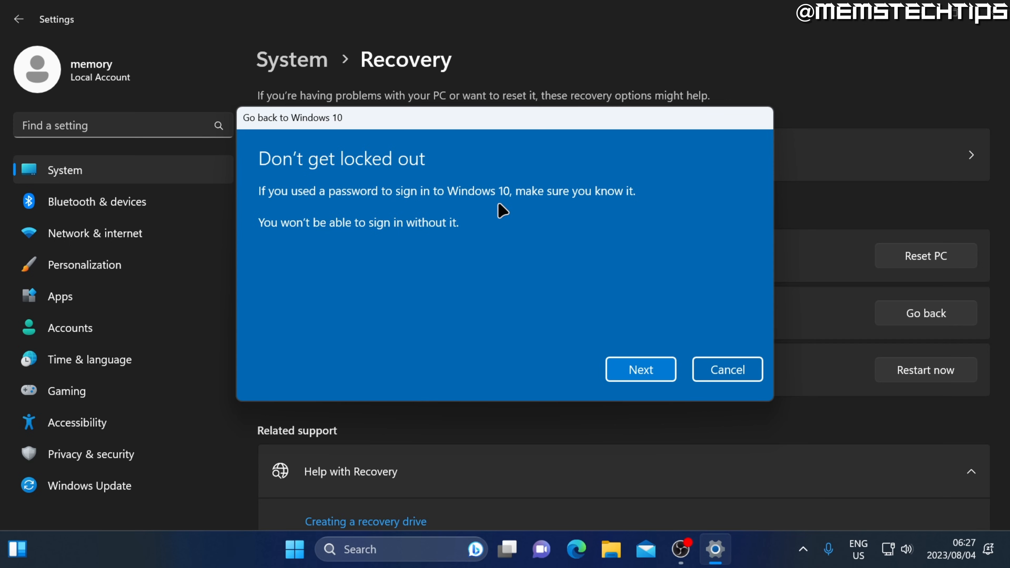
{"action": "mouse_move", "coordinate": [493, 221]}
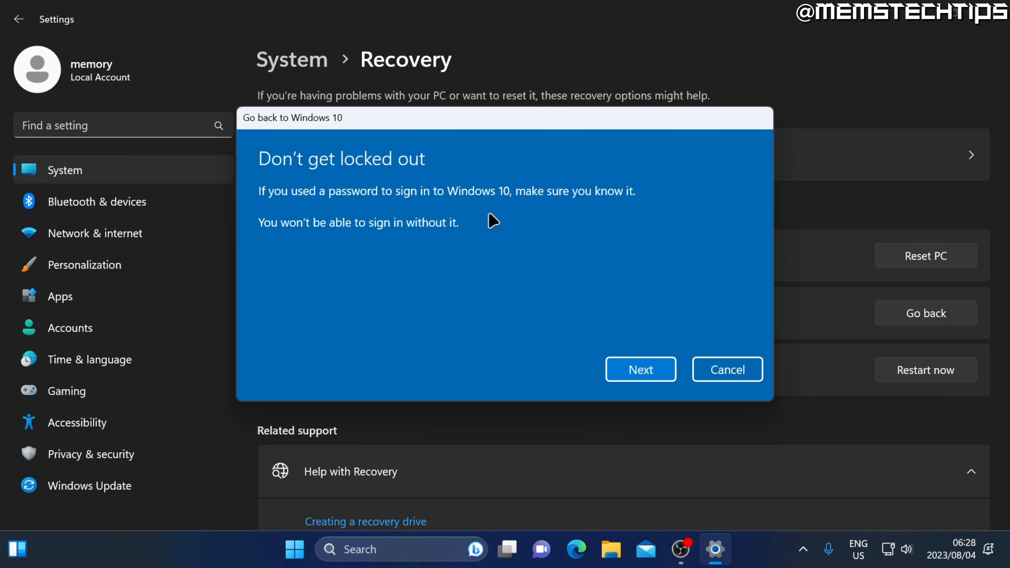
{"action": "mouse_move", "coordinate": [493, 212]}
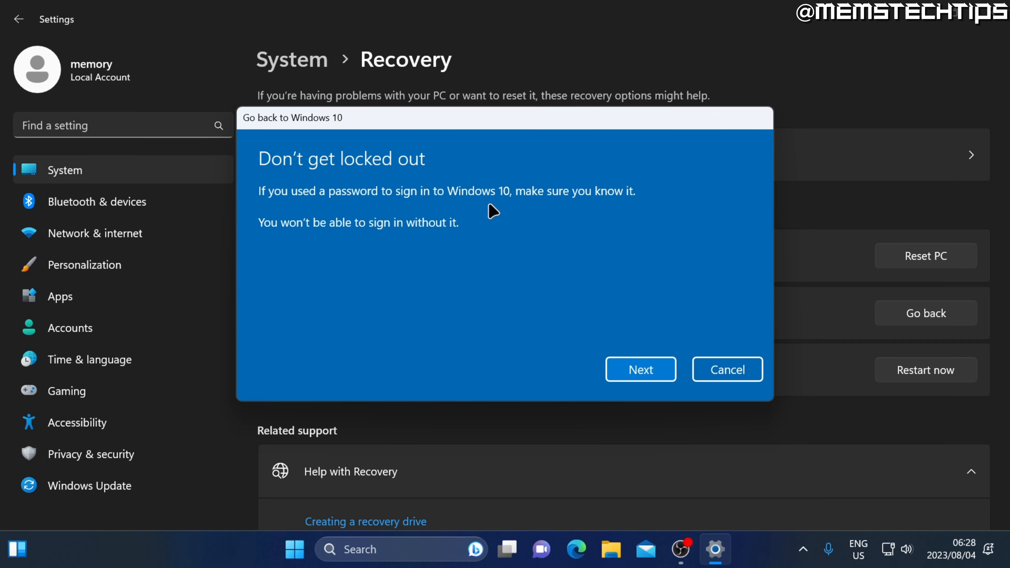
{"action": "mouse_move", "coordinate": [467, 214]}
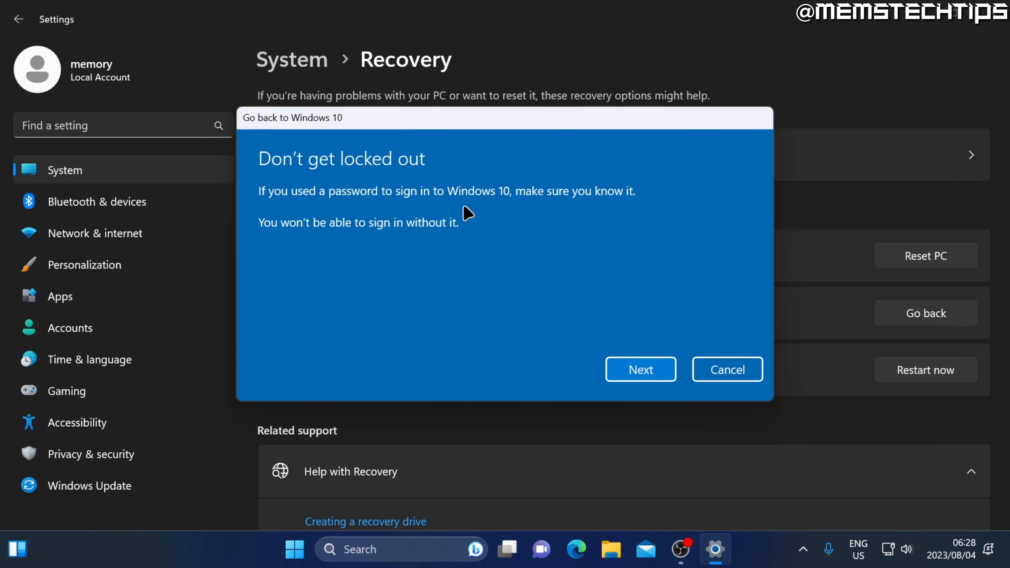
{"action": "mouse_move", "coordinate": [546, 372]}
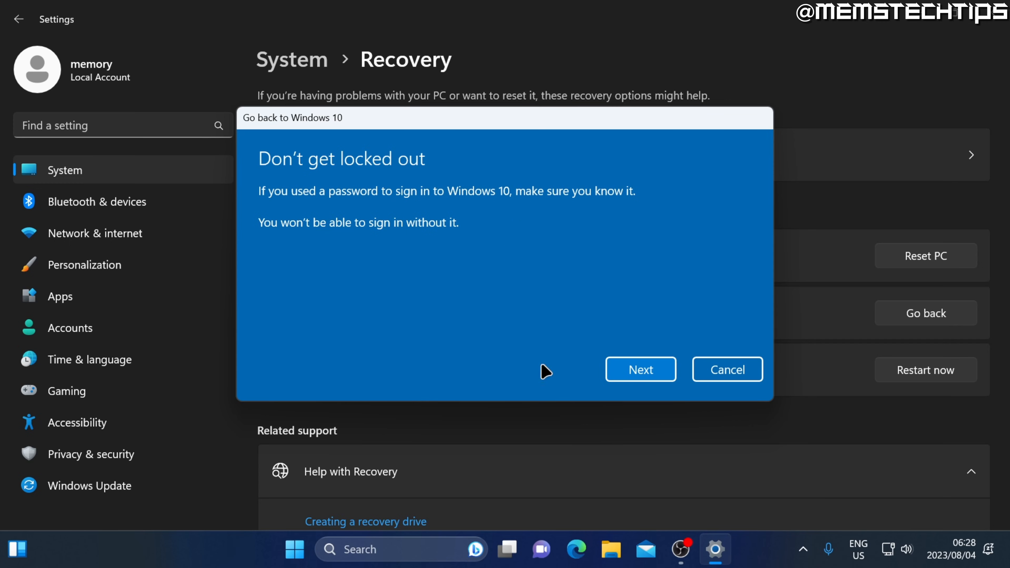
{"action": "mouse_move", "coordinate": [663, 383]}
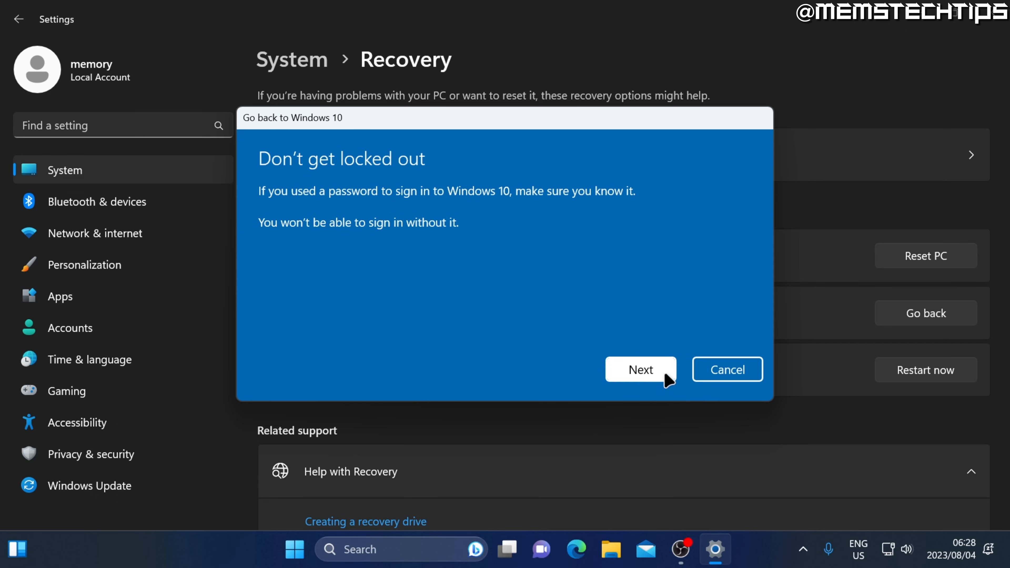
Pass the password reminder and confirm 'Go back to Windows 10', starting the rollback
{"action": "left_click", "coordinate": [639, 369]}
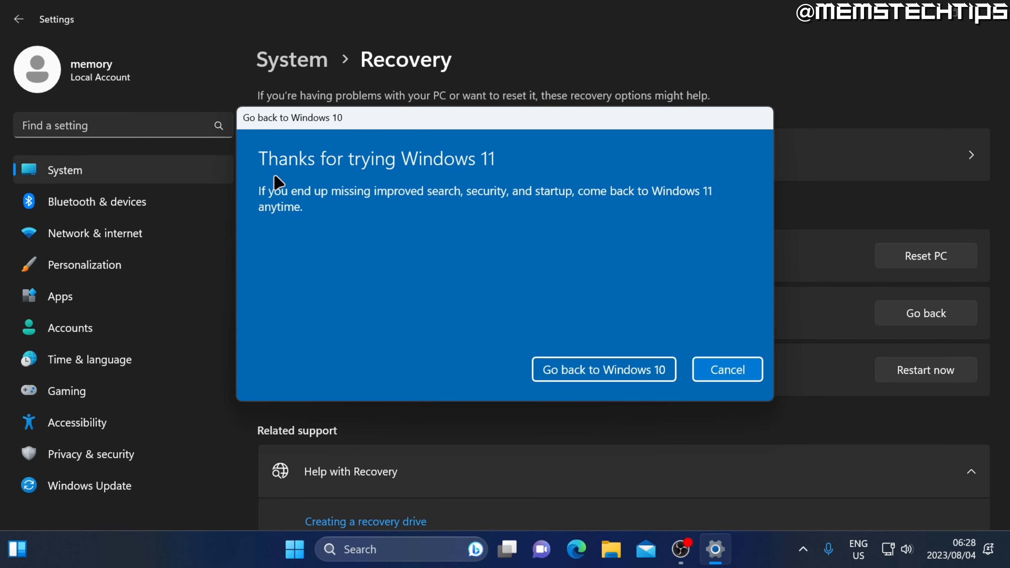
{"action": "mouse_move", "coordinate": [570, 383]}
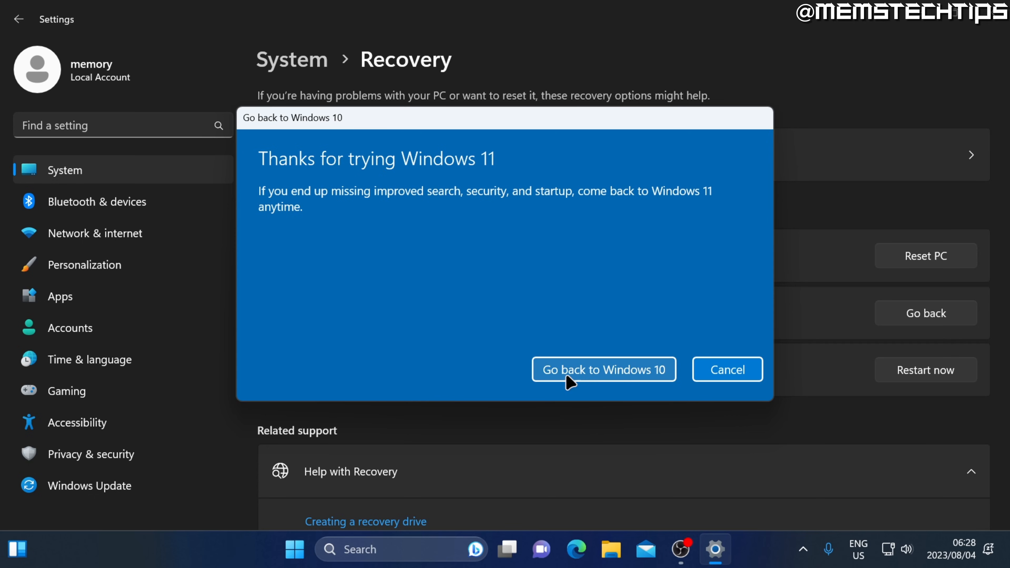
{"action": "mouse_move", "coordinate": [616, 382]}
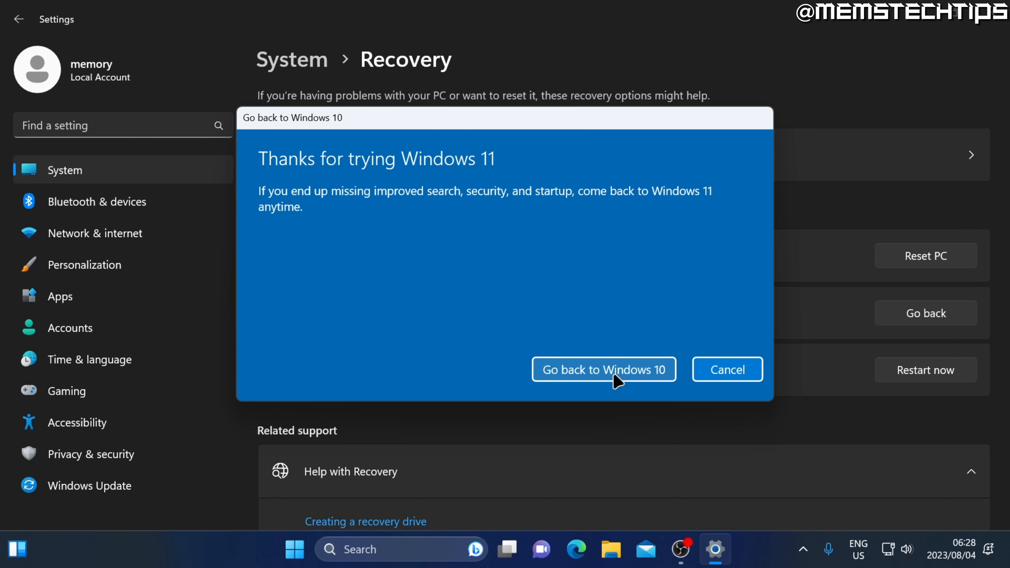
{"action": "left_click", "coordinate": [603, 369]}
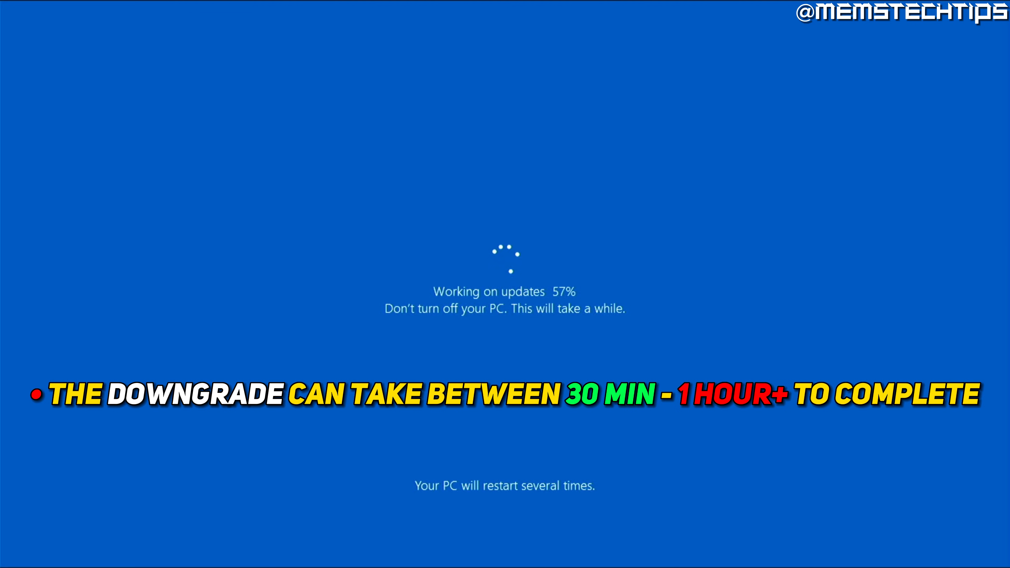